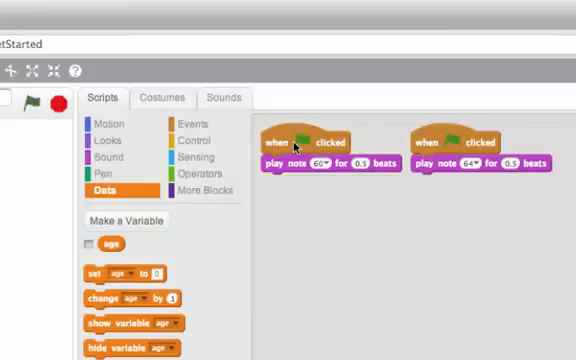
mouse_move(476, 144)
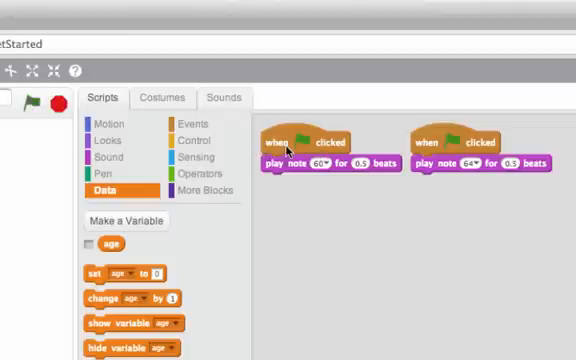
mouse_move(312, 145)
type("6")
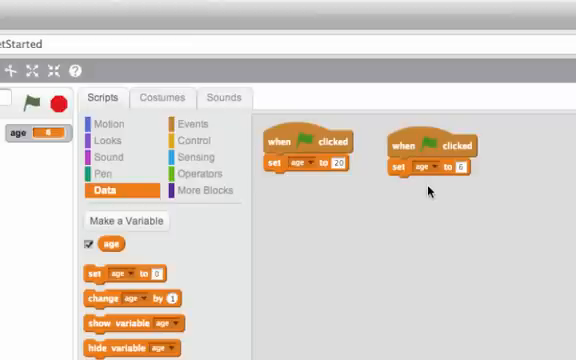
Switch the block palette to the Control category
left_click(197, 138)
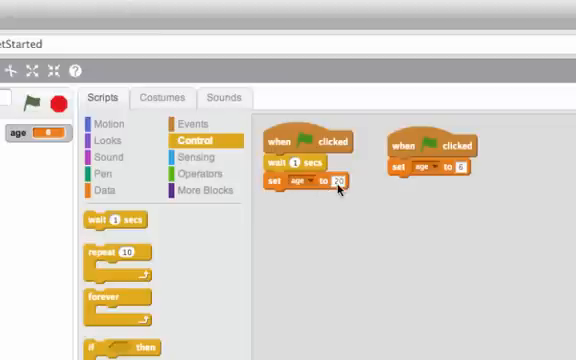
Remove the one-second wait block from the first green-flag script
left_click_drag(297, 161, 297, 185)
type("30")
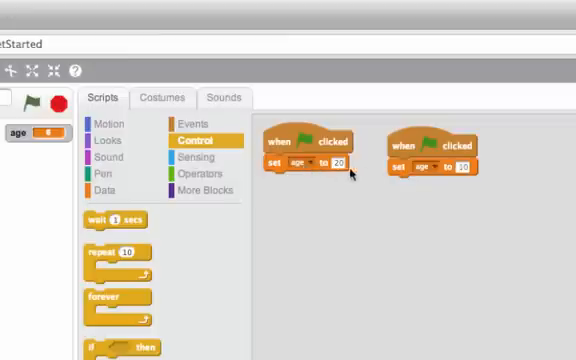
Run the project with the green flag so the age readout changes from 6 to 10
left_click(33, 103)
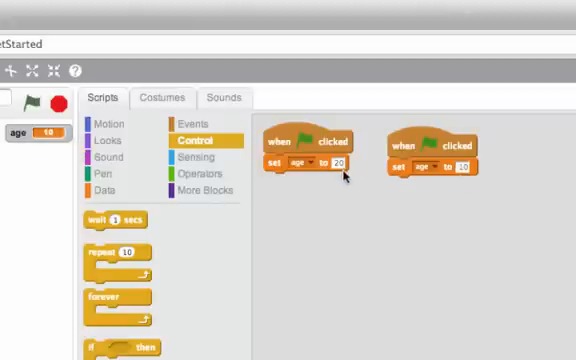
mouse_move(357, 180)
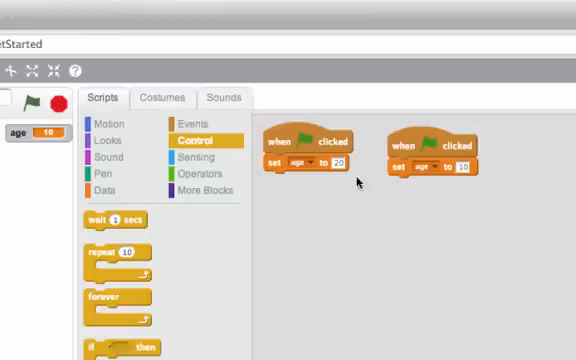